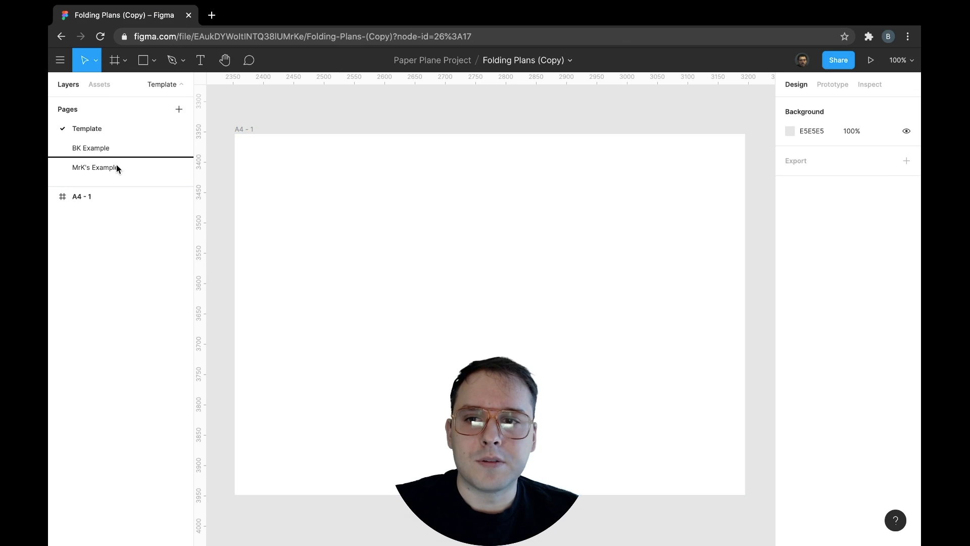
Add a new page named 'Template 2' and show the Frame tool's paper-size presets.
{"action": "left_click", "coordinate": [96, 167]}
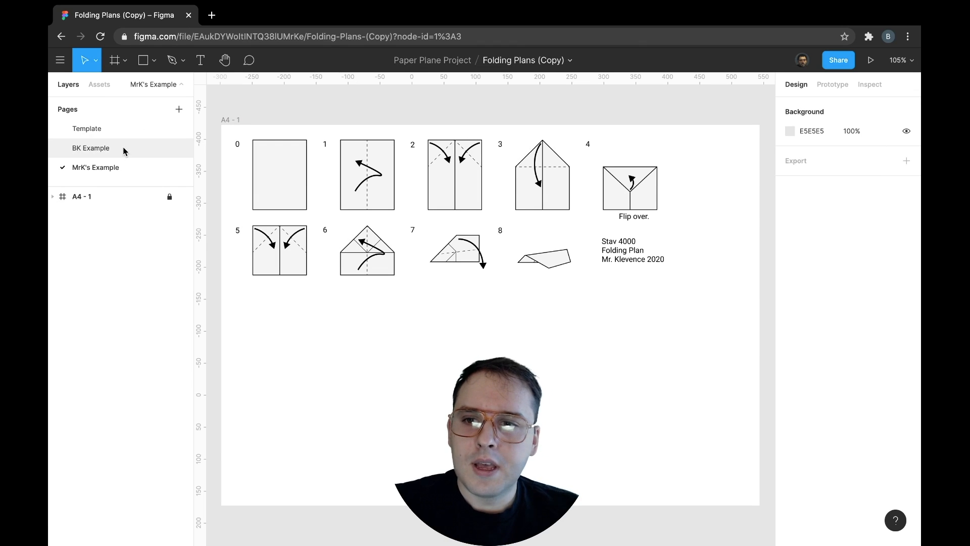
{"action": "left_click", "coordinate": [87, 128]}
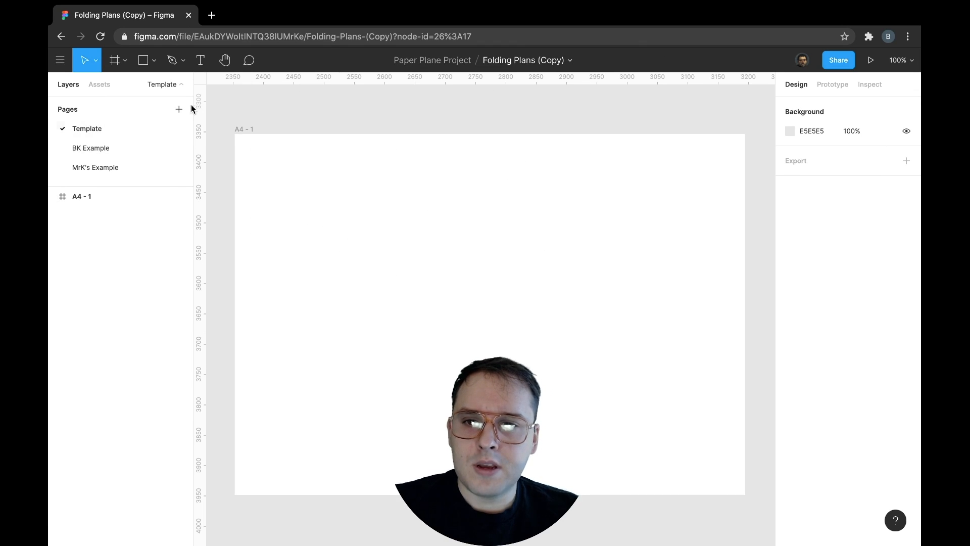
{"action": "left_click", "coordinate": [179, 110]}
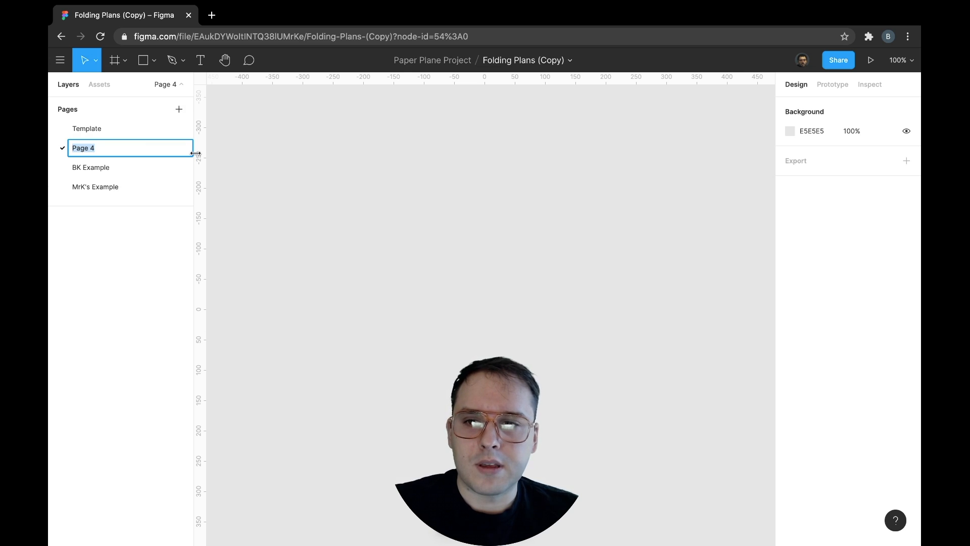
{"action": "type", "text": "Template 2"}
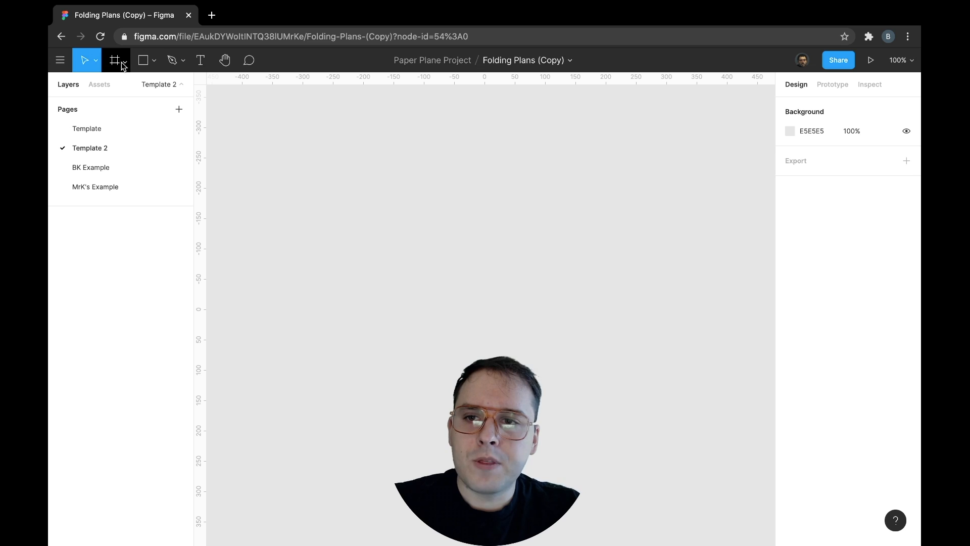
{"action": "left_click", "coordinate": [122, 61]}
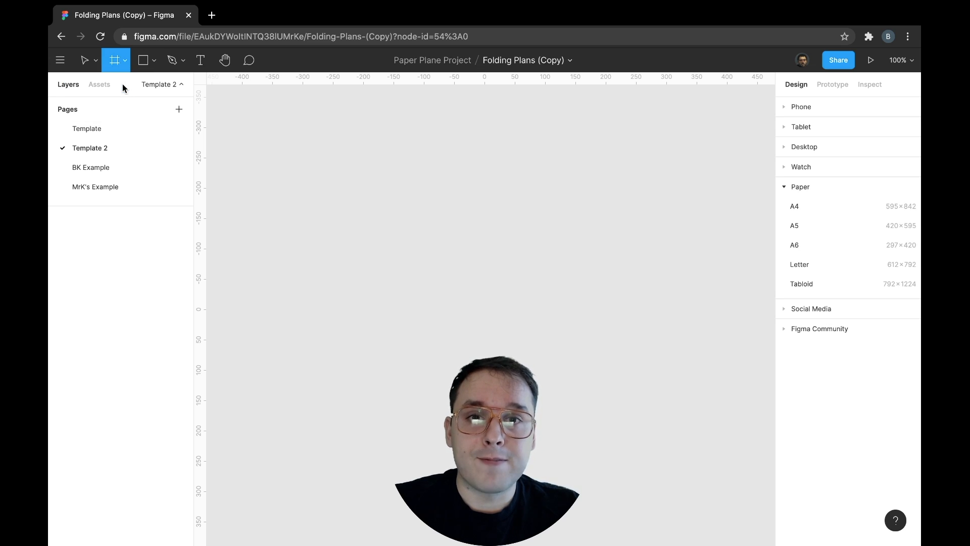
{"action": "mouse_move", "coordinate": [786, 200]}
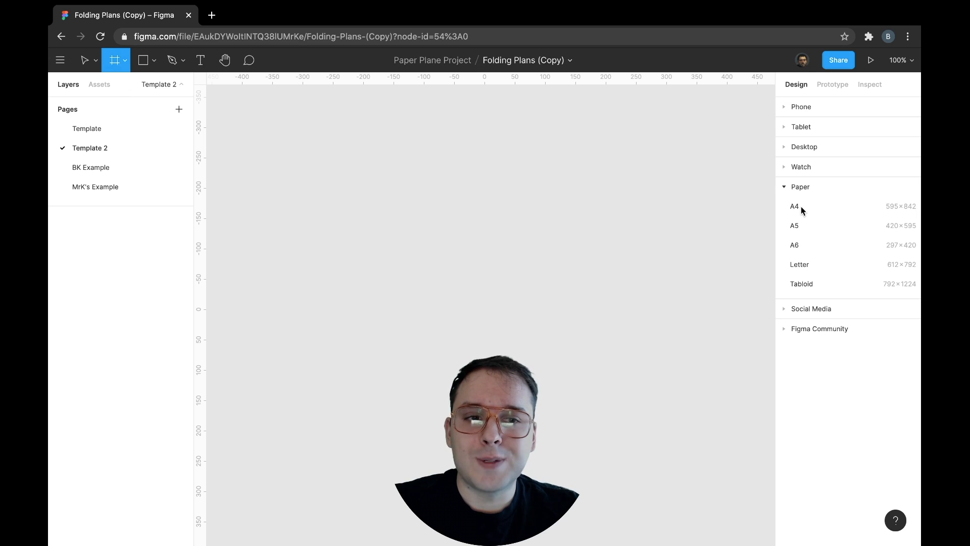
Create a landscape A4 frame (842×595), lock it, and position it at 0, 0.
{"action": "left_click", "coordinate": [794, 207]}
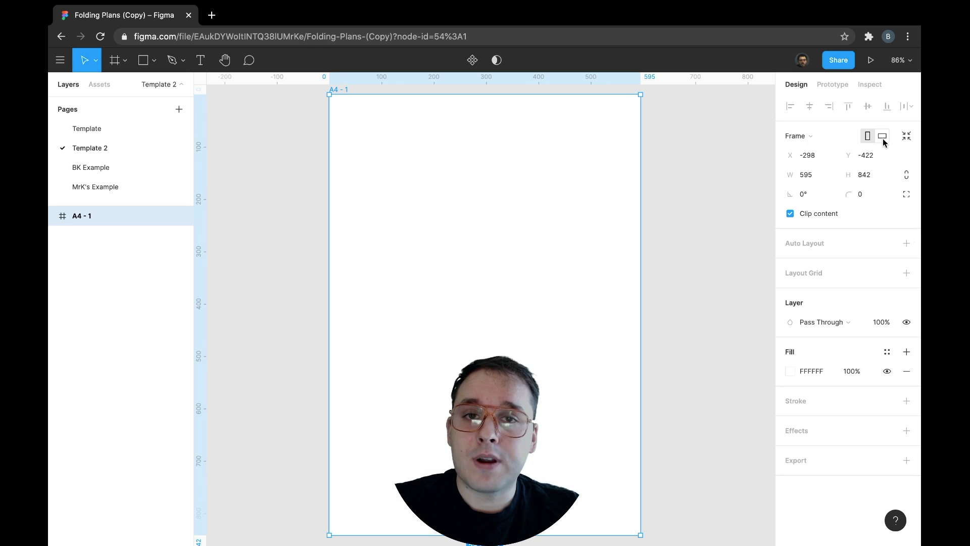
{"action": "mouse_move", "coordinate": [881, 135]}
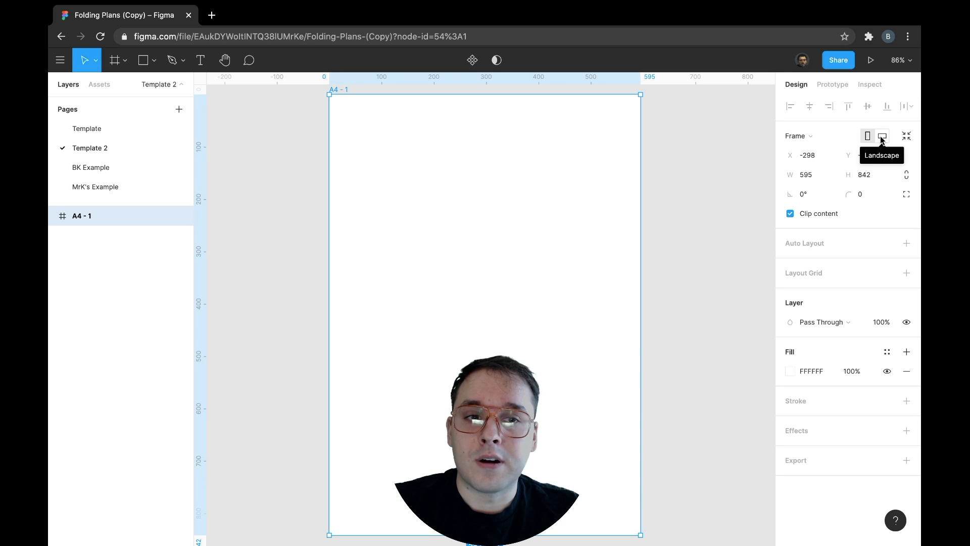
{"action": "left_click", "coordinate": [882, 136]}
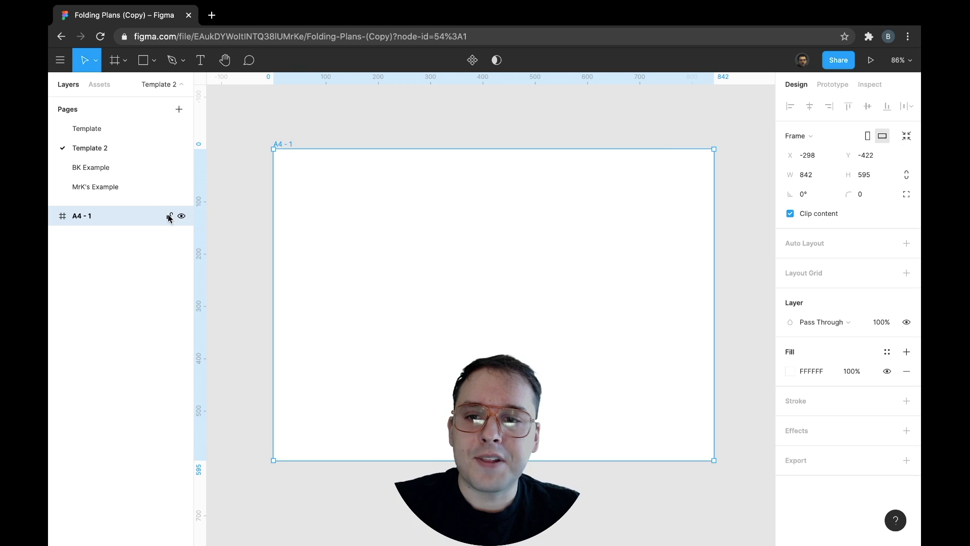
{"action": "left_click", "coordinate": [169, 215]}
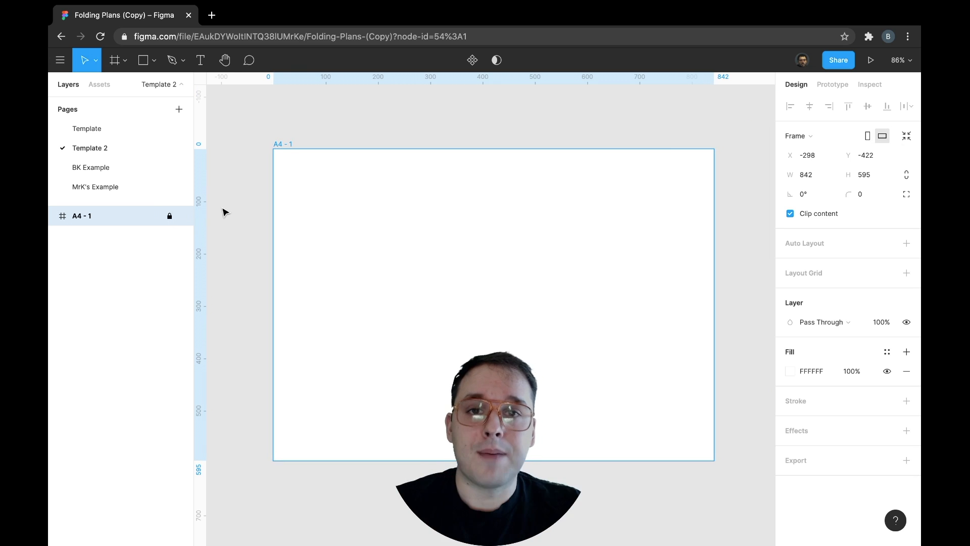
{"action": "left_click", "coordinate": [807, 155]}
{"action": "type", "text": "0"}
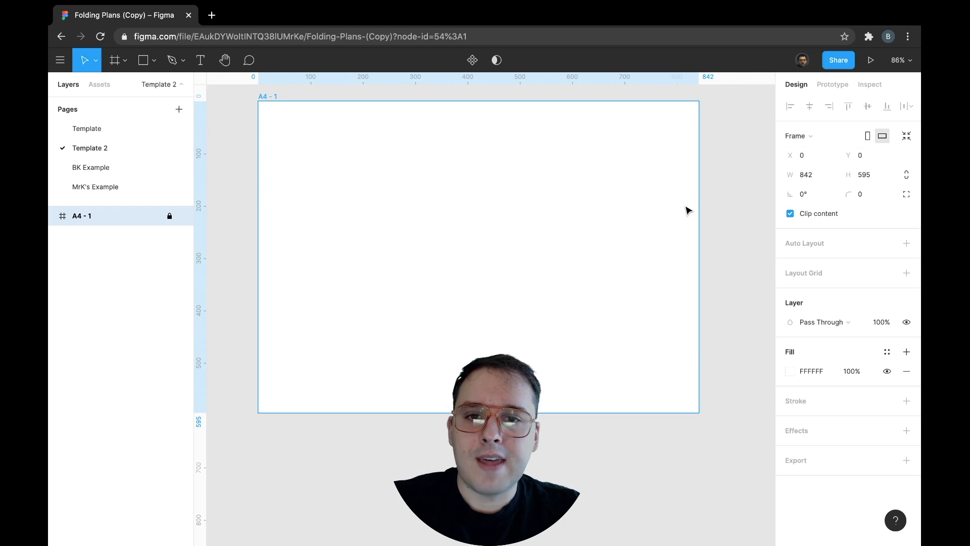
Draw a gray rectangle in the frame's top-left corner and size it to 85 × 110.
{"action": "left_click", "coordinate": [143, 60]}
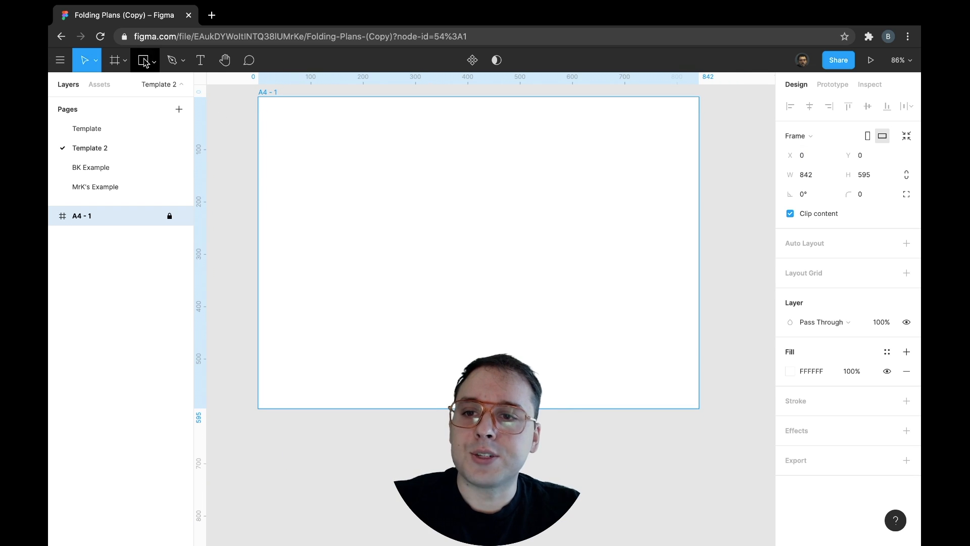
{"action": "left_click", "coordinate": [145, 61]}
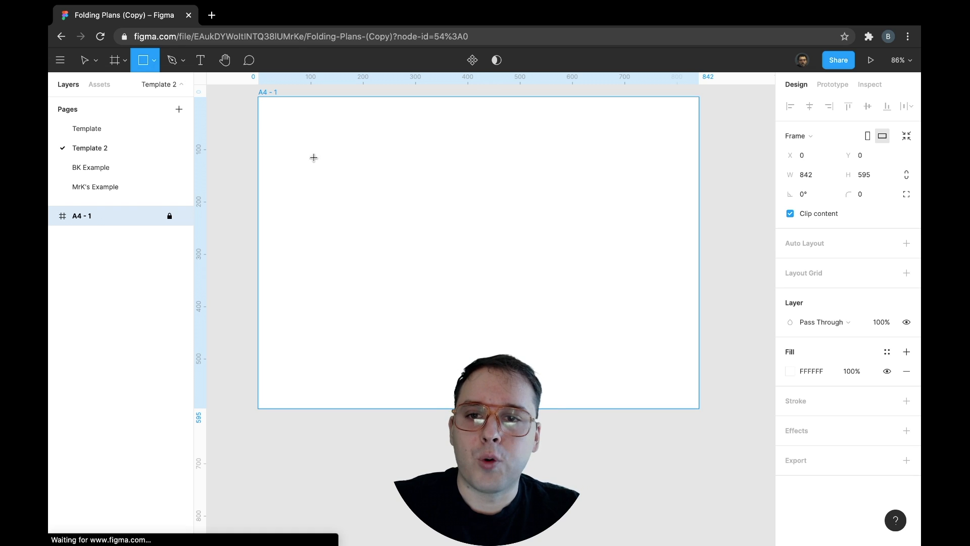
{"action": "left_click_drag", "start_coordinate": [273, 106], "coordinate": [332, 187]}
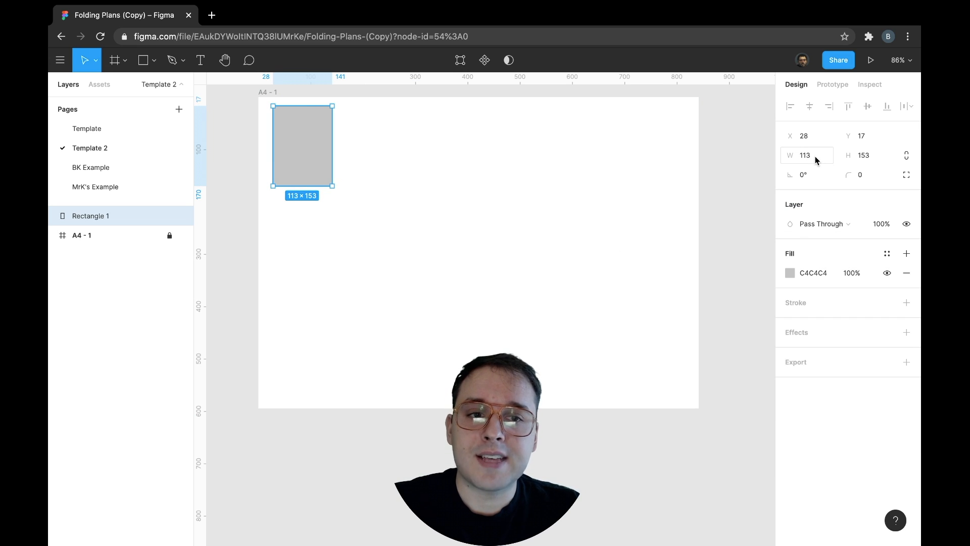
{"action": "left_click", "coordinate": [808, 155]}
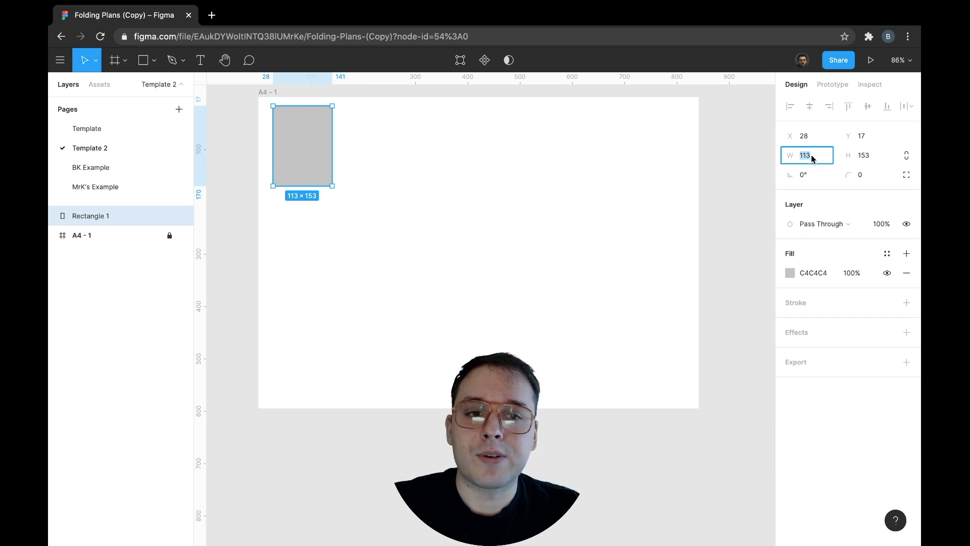
{"action": "type", "text": "85"}
{"action": "left_click", "coordinate": [865, 155]}
{"action": "type", "text": "110"}
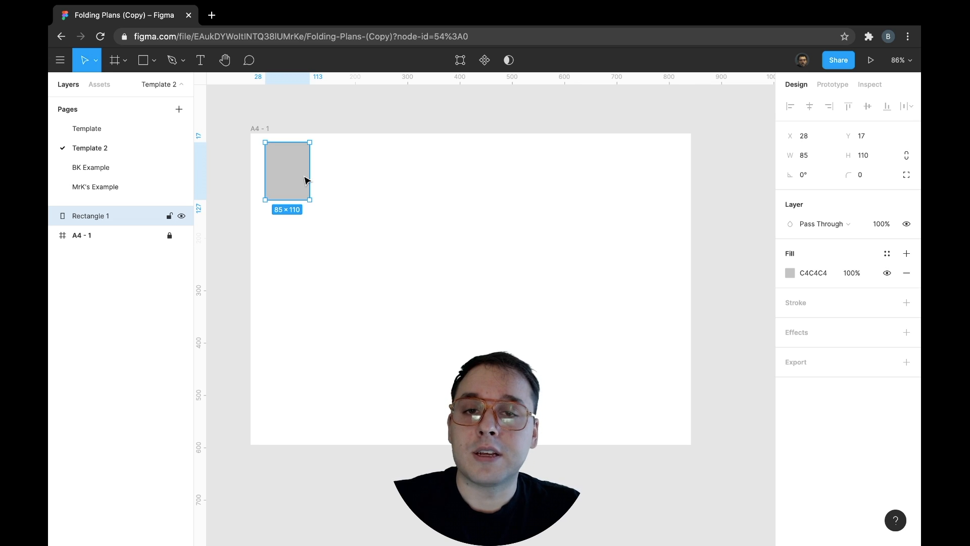
{"action": "mouse_move", "coordinate": [357, 384]}
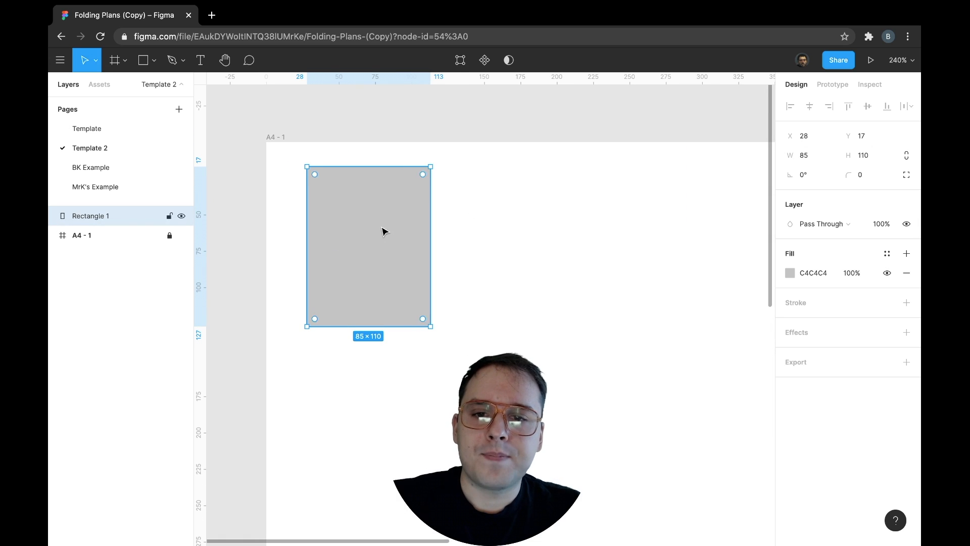
Fill the sheet with light gray EDEDED, add a 1px black stroke, and nudge it to 58, 26.
{"action": "left_click", "coordinate": [791, 272]}
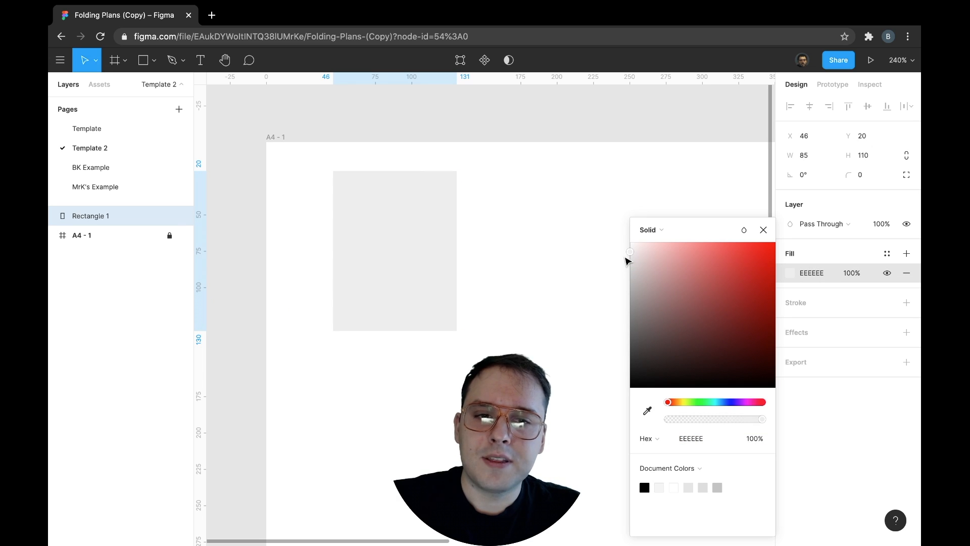
{"action": "left_click", "coordinate": [907, 303]}
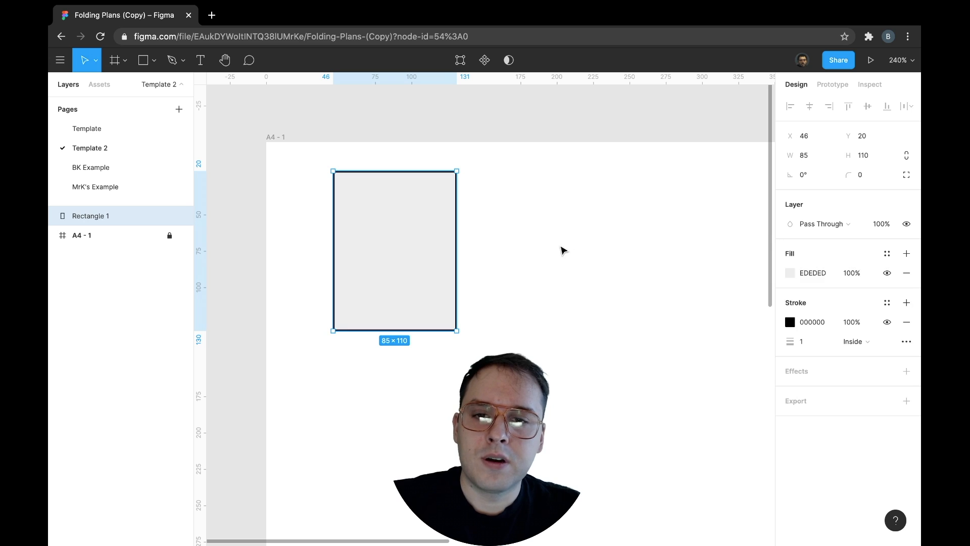
{"action": "left_click_drag", "start_coordinate": [394, 250], "coordinate": [413, 264]}
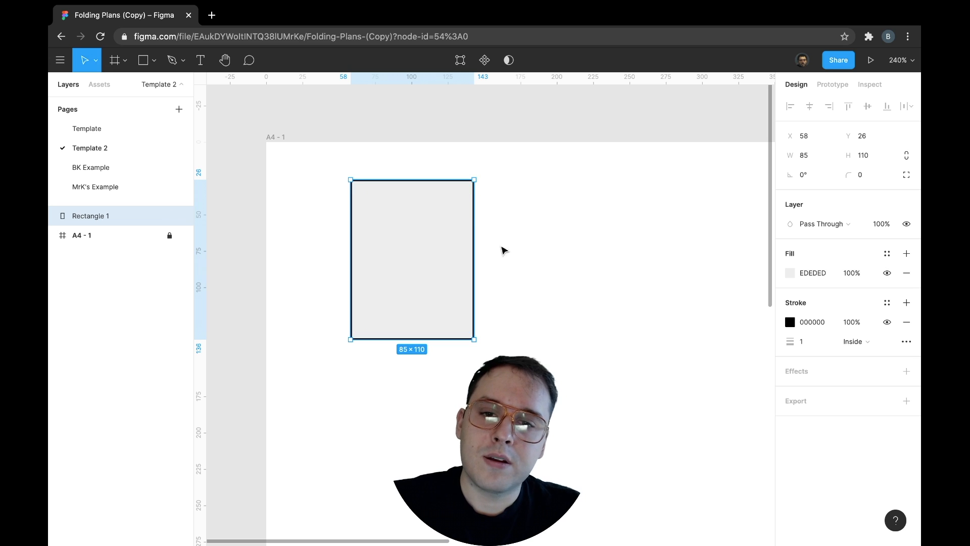
{"action": "mouse_move", "coordinate": [631, 281]}
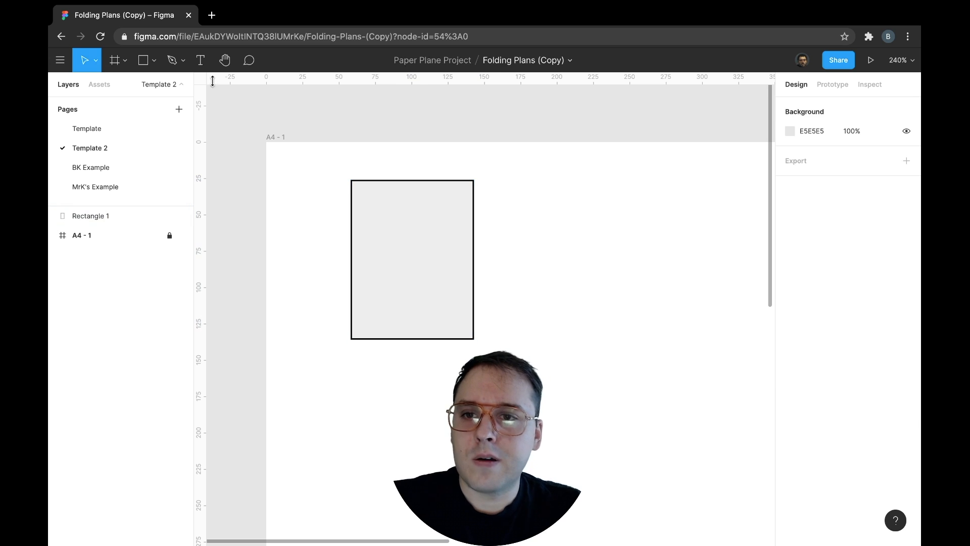
Add a '0' text label left of the sheet and duplicate the label and sheet together.
{"action": "left_click", "coordinate": [200, 60]}
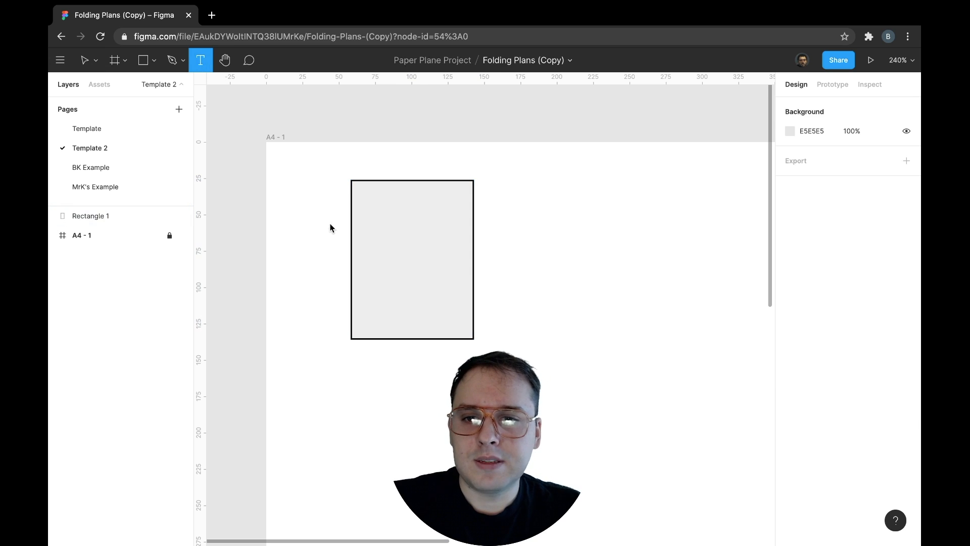
{"action": "left_click_drag", "start_coordinate": [288, 185], "coordinate": [328, 218]}
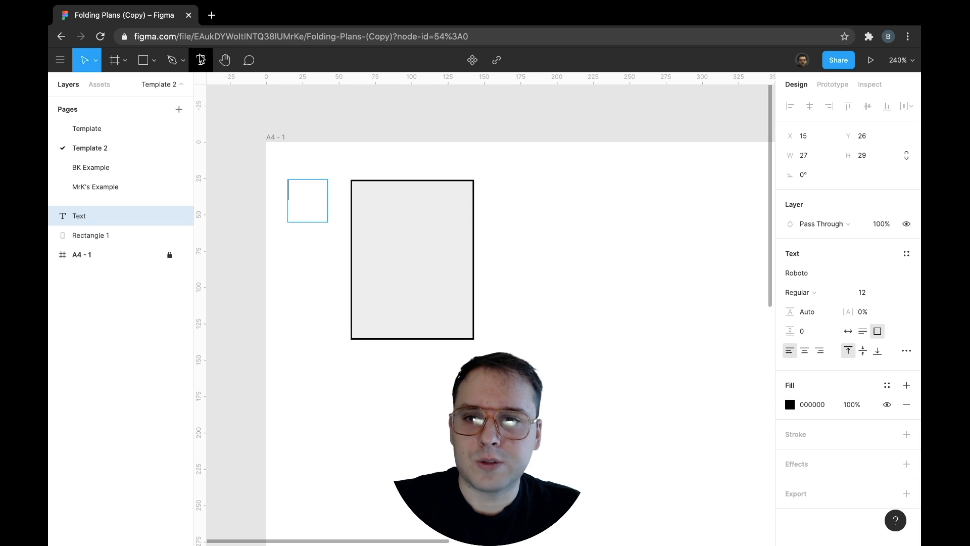
{"action": "type", "text": "0"}
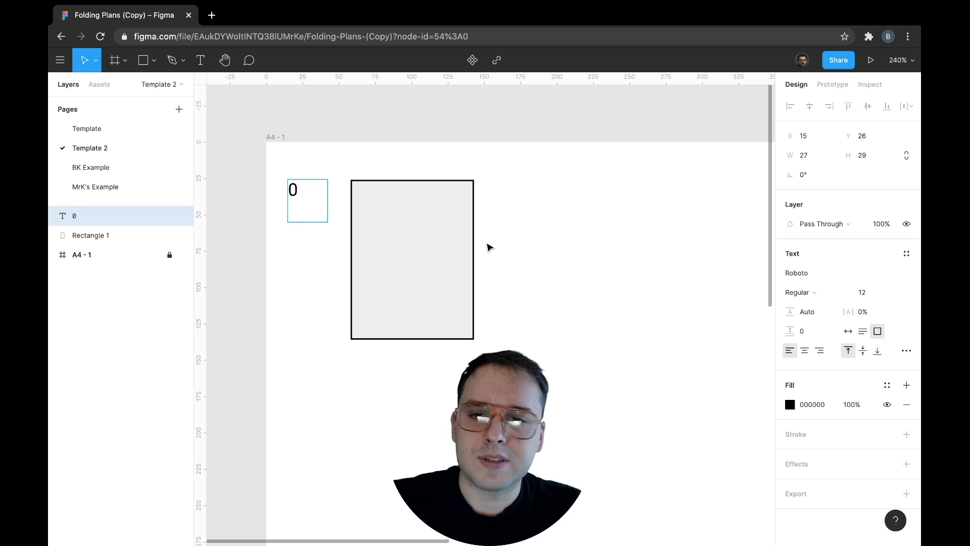
{"action": "left_click", "coordinate": [307, 189]}
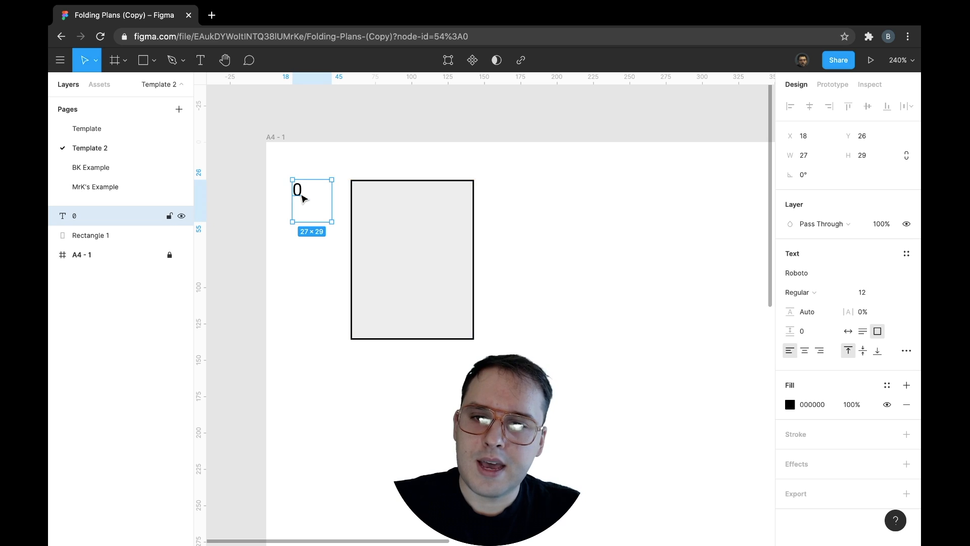
{"action": "left_click_drag", "start_coordinate": [298, 198], "coordinate": [317, 198]}
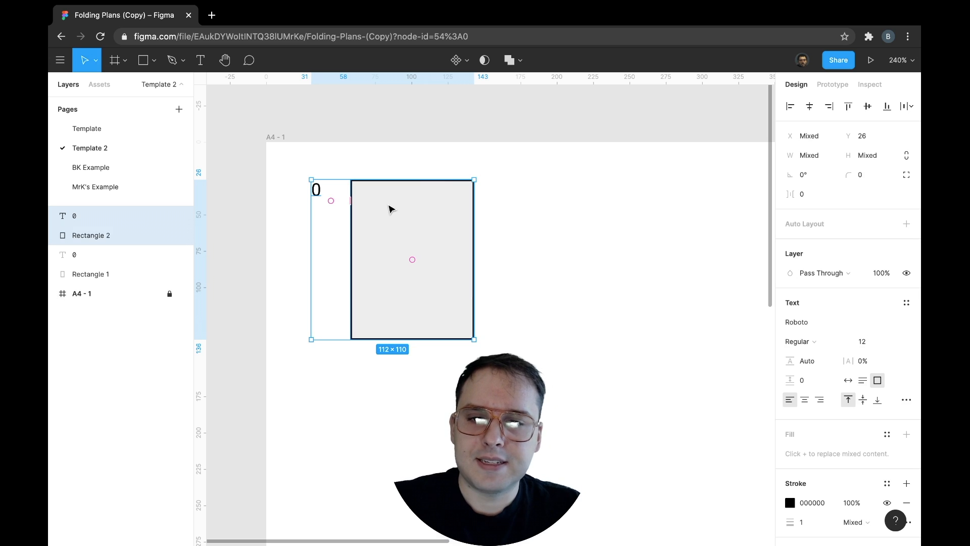
{"action": "mouse_move", "coordinate": [384, 235]}
{"action": "type", "text": "1"}
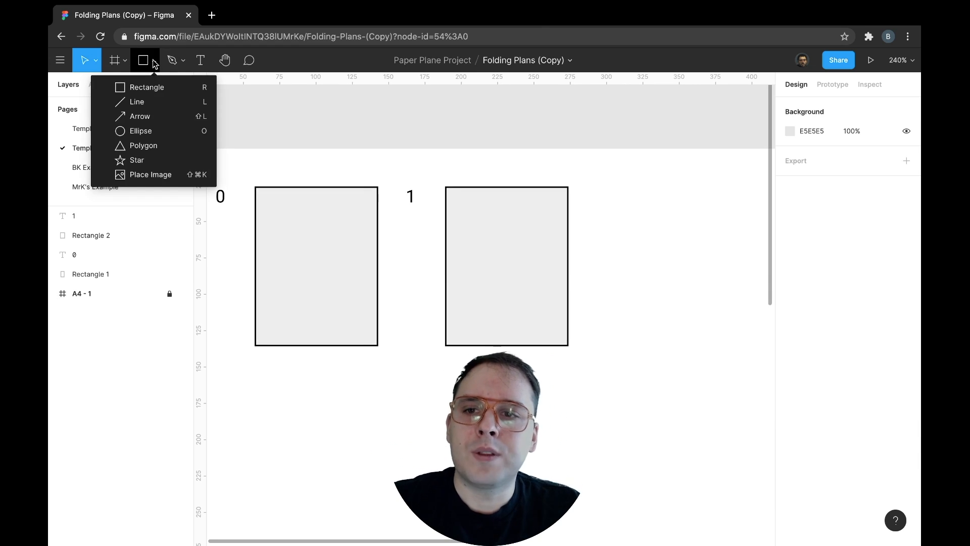
{"action": "mouse_move", "coordinate": [154, 102]}
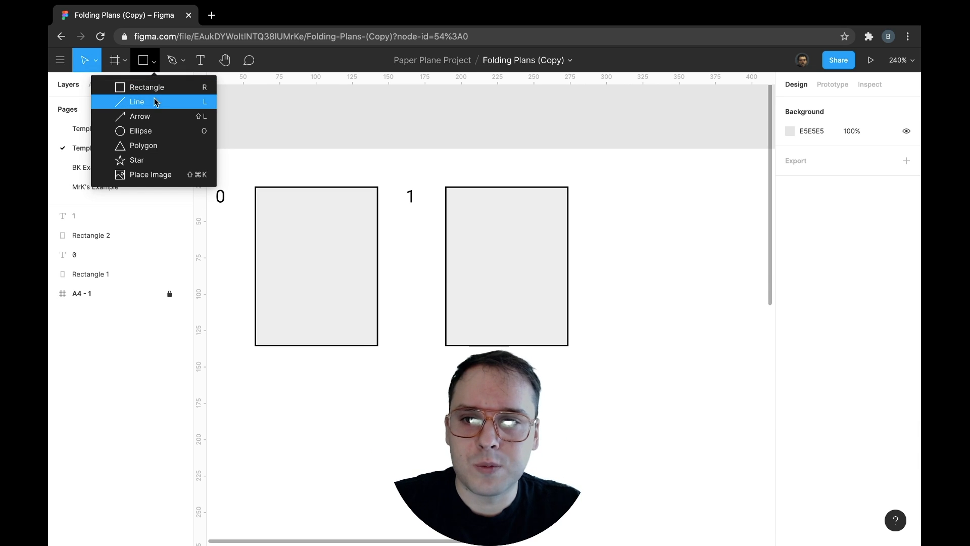
Draw a vertical line down sheet 1 and center it horizontally on the sheet.
{"action": "left_click", "coordinate": [136, 101]}
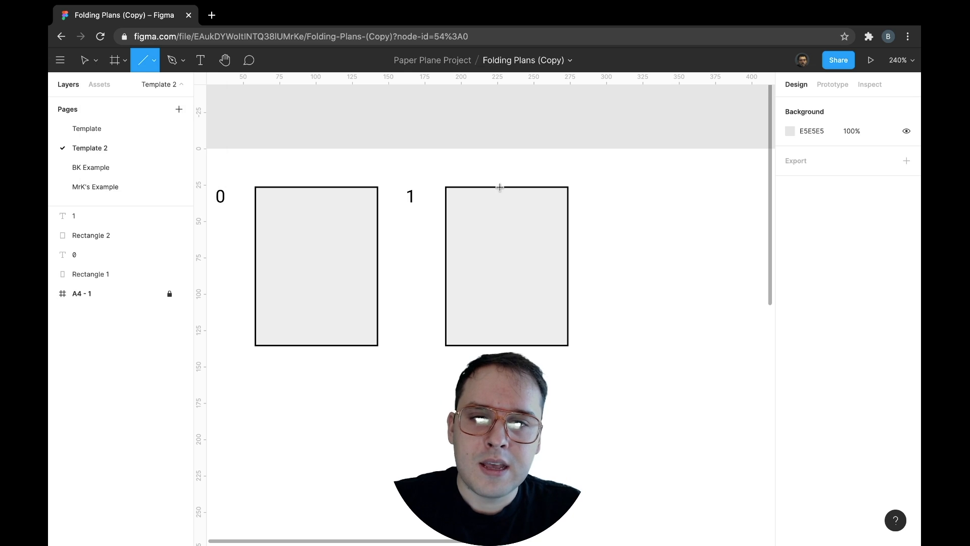
{"action": "left_click_drag", "start_coordinate": [483, 187], "coordinate": [482, 322]}
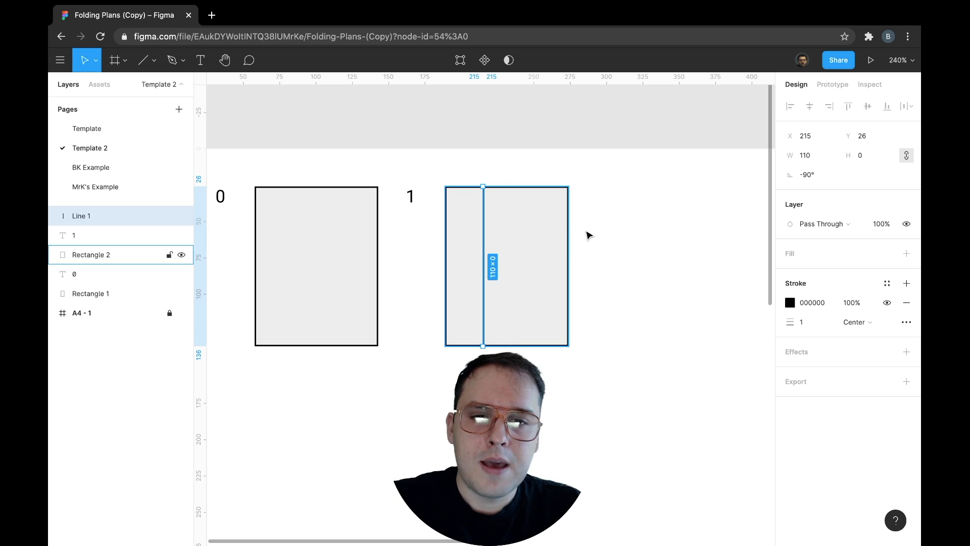
{"action": "mouse_move", "coordinate": [532, 256]}
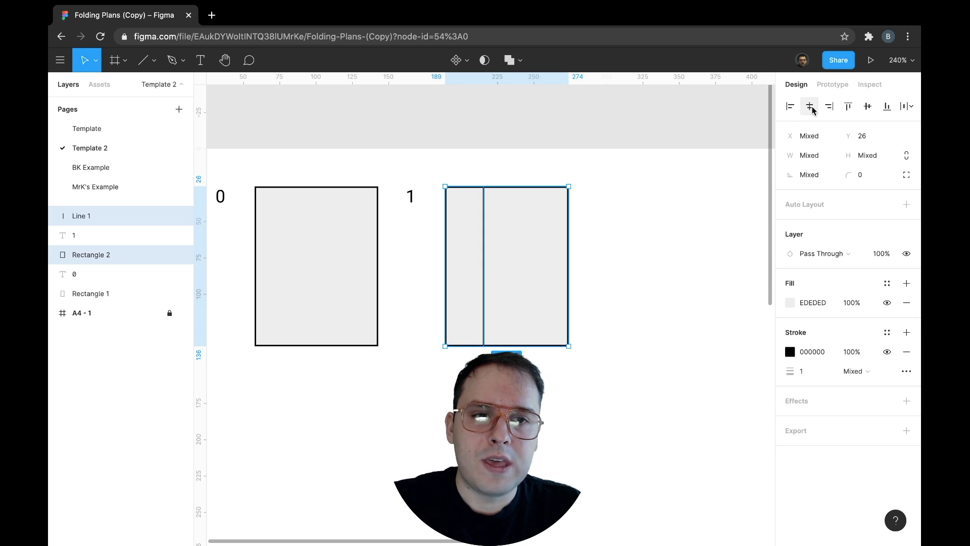
{"action": "left_click", "coordinate": [810, 105]}
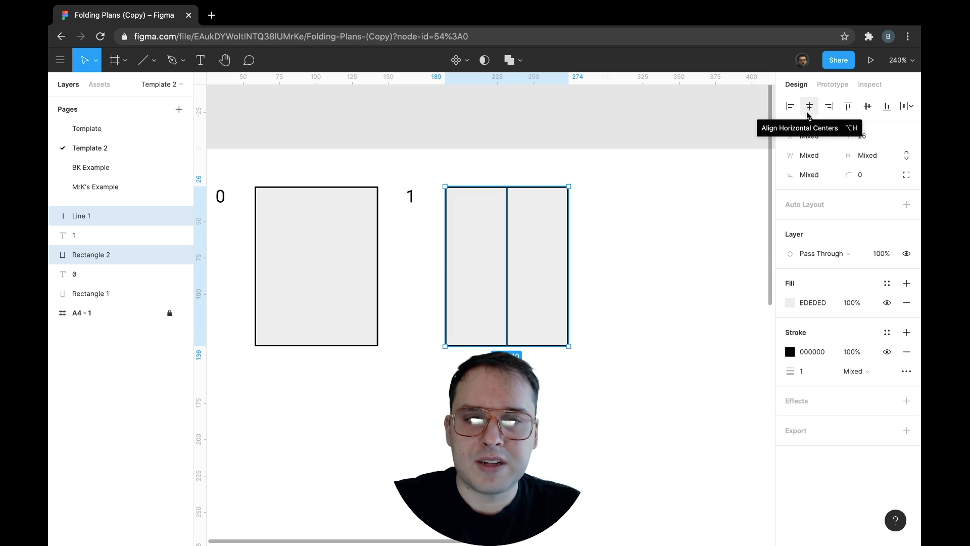
{"action": "mouse_move", "coordinate": [647, 224]}
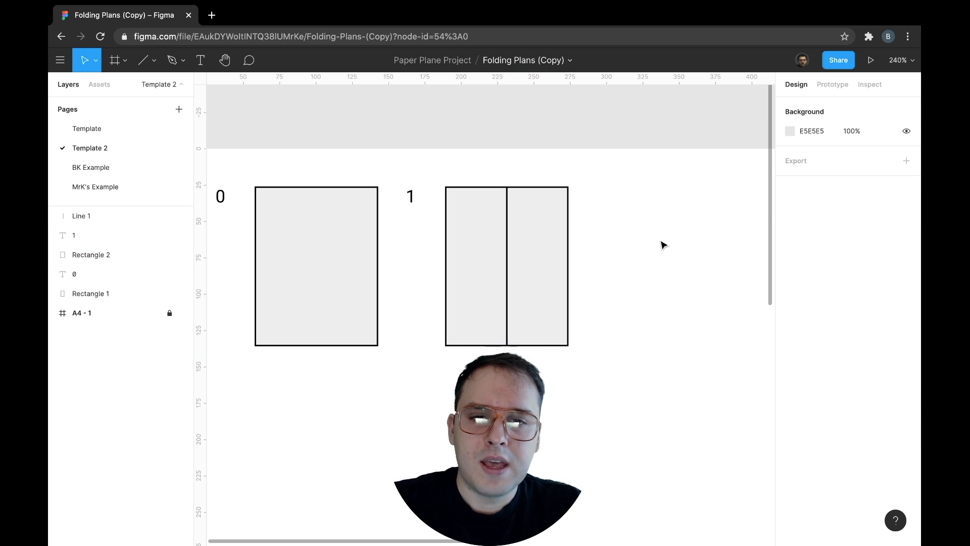
Give Line 1 a 4, 4 dash pattern in Advanced Stroke settings.
{"action": "left_click", "coordinate": [81, 216]}
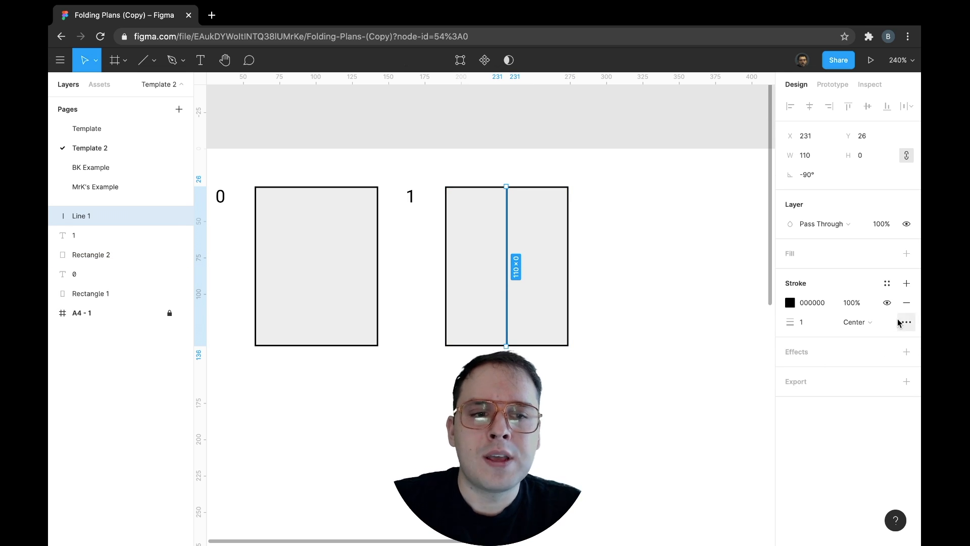
{"action": "mouse_move", "coordinate": [906, 322]}
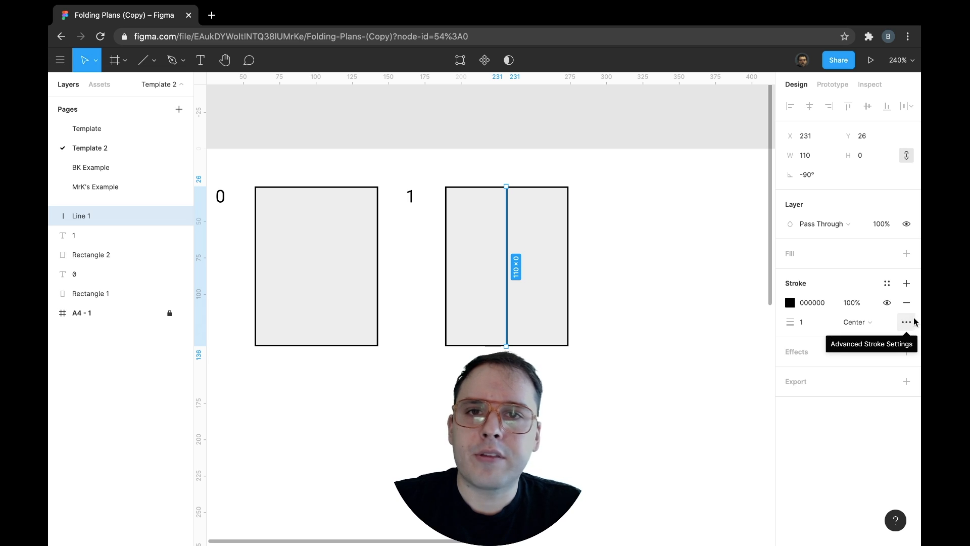
{"action": "left_click", "coordinate": [905, 322]}
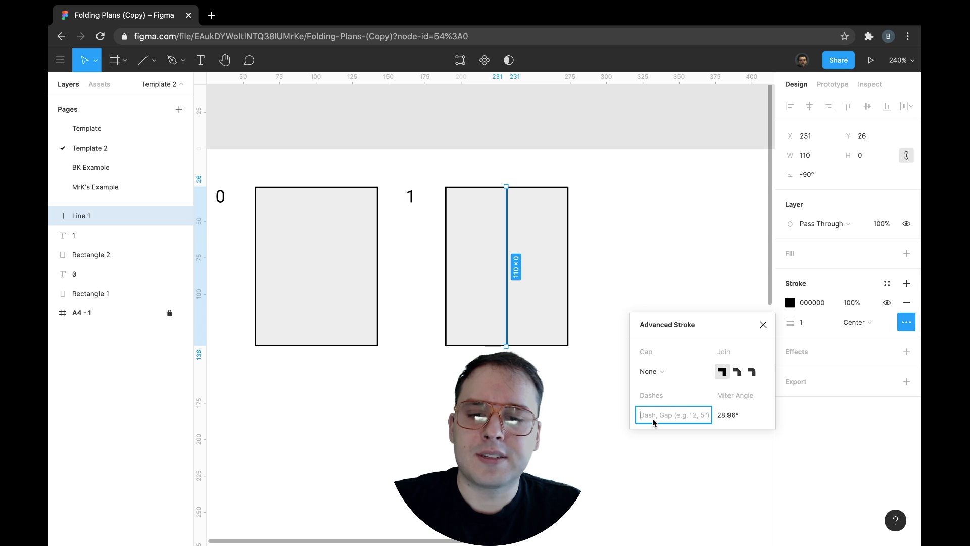
{"action": "type", "text": "4, 4"}
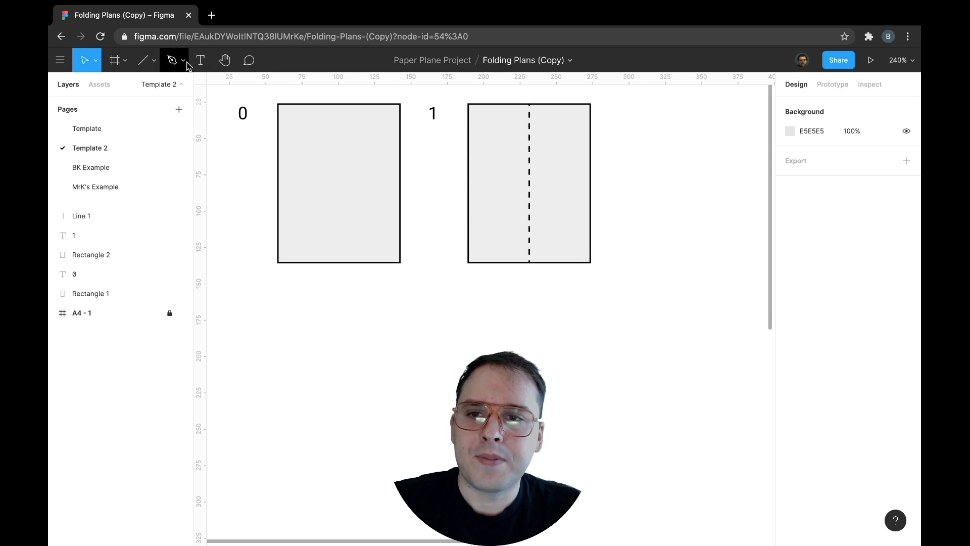
{"action": "mouse_move", "coordinate": [174, 60]}
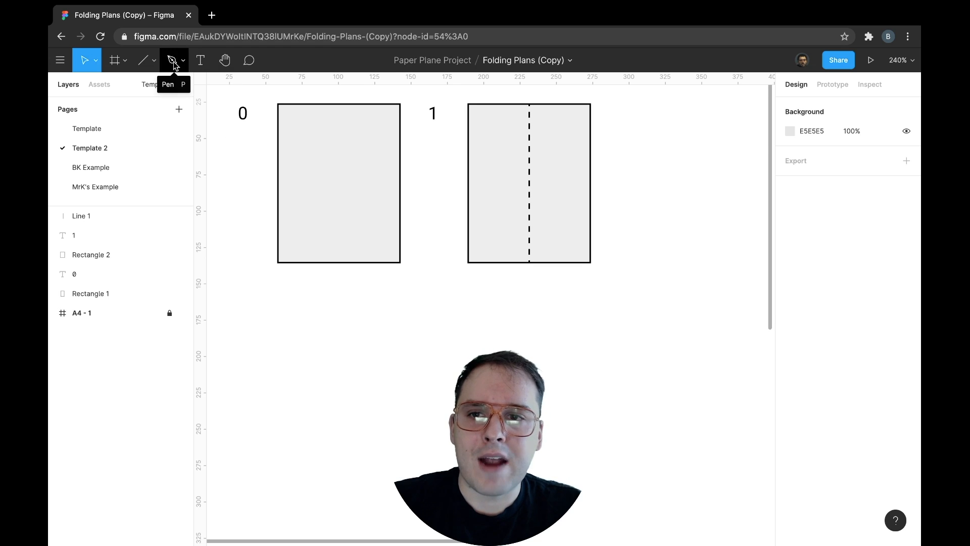
Draw an S-shaped pen path looping across sheet 1's dashed fold line and refine its upper end.
{"action": "left_click", "coordinate": [173, 60]}
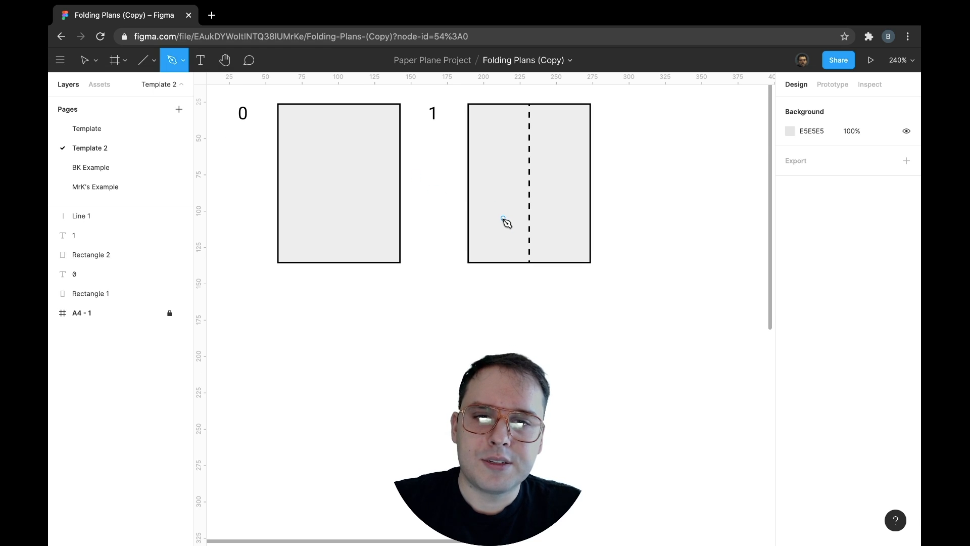
{"action": "left_click_drag", "start_coordinate": [495, 218], "coordinate": [568, 189]}
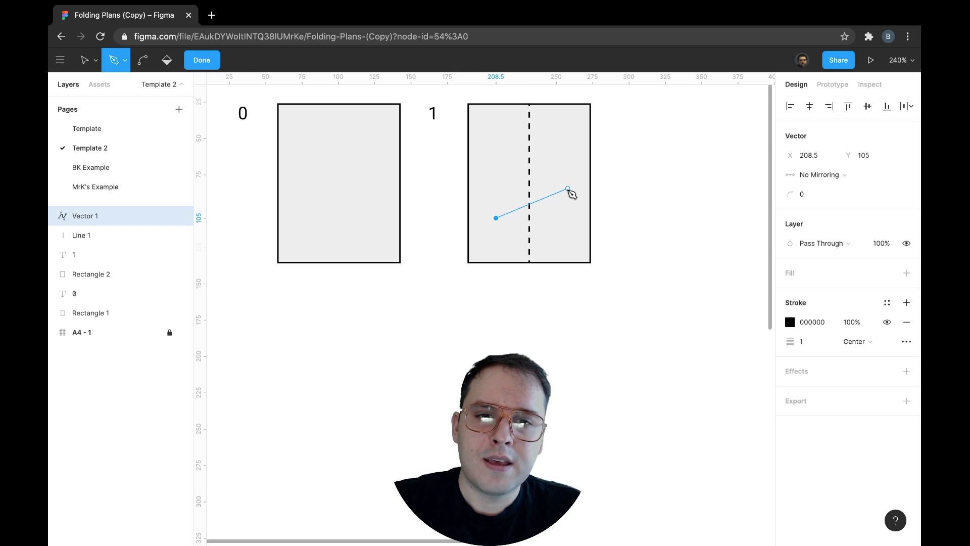
{"action": "left_click_drag", "start_coordinate": [566, 189], "coordinate": [613, 208]}
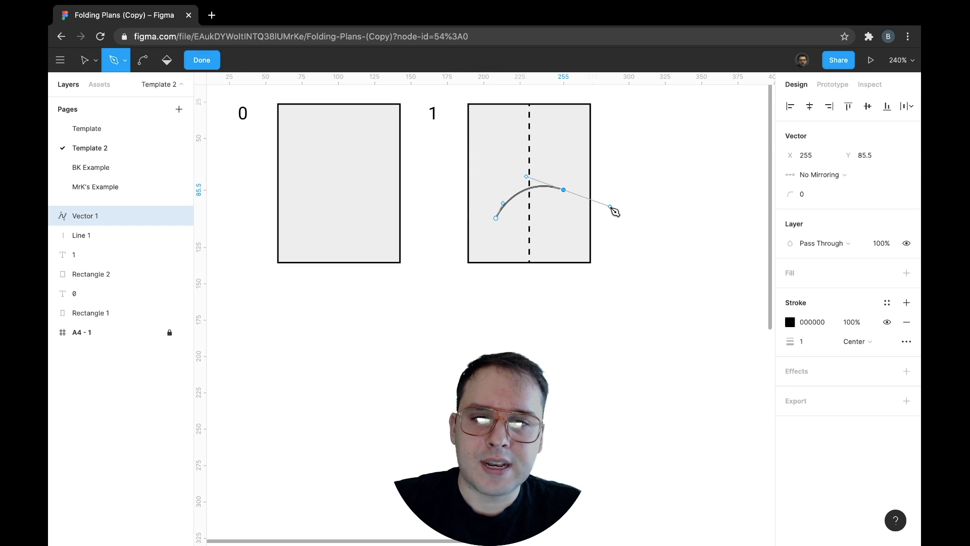
{"action": "left_click_drag", "start_coordinate": [526, 176], "coordinate": [512, 144]}
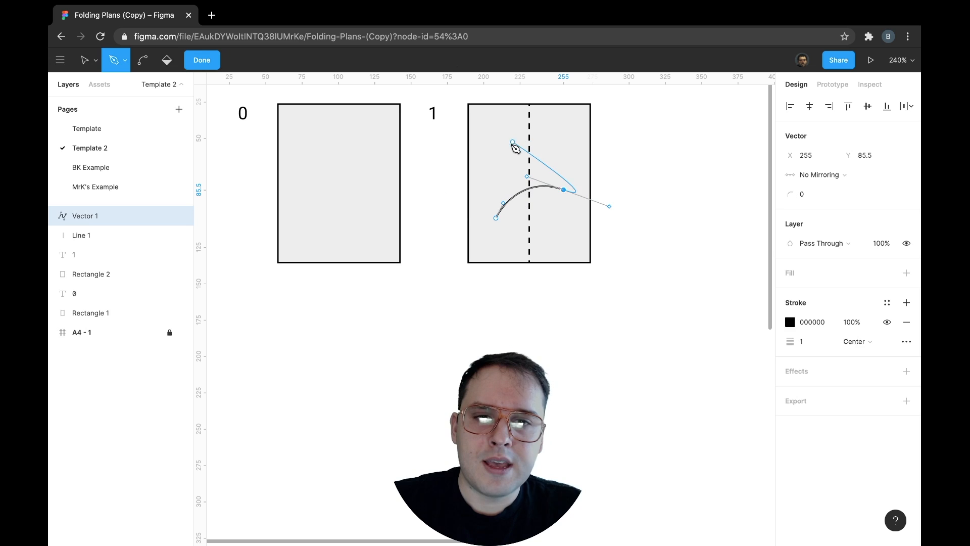
{"action": "left_click_drag", "start_coordinate": [512, 147], "coordinate": [506, 146]}
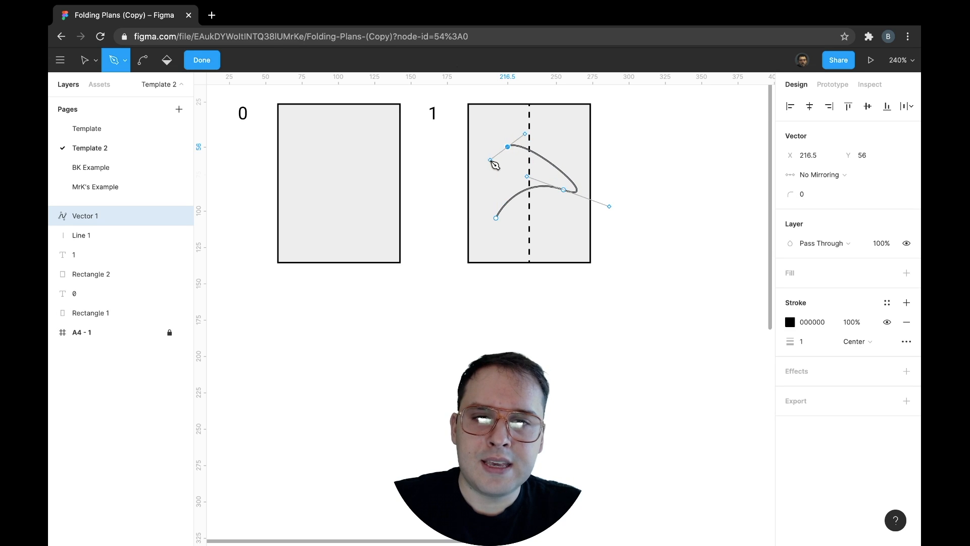
{"action": "left_click_drag", "start_coordinate": [490, 163], "coordinate": [582, 181]}
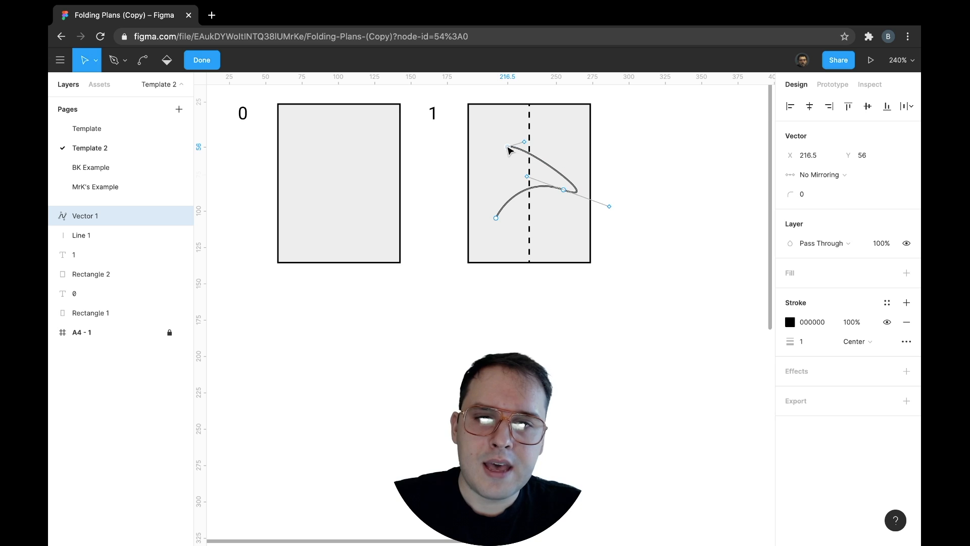
{"action": "left_click_drag", "start_coordinate": [525, 141], "coordinate": [500, 148]}
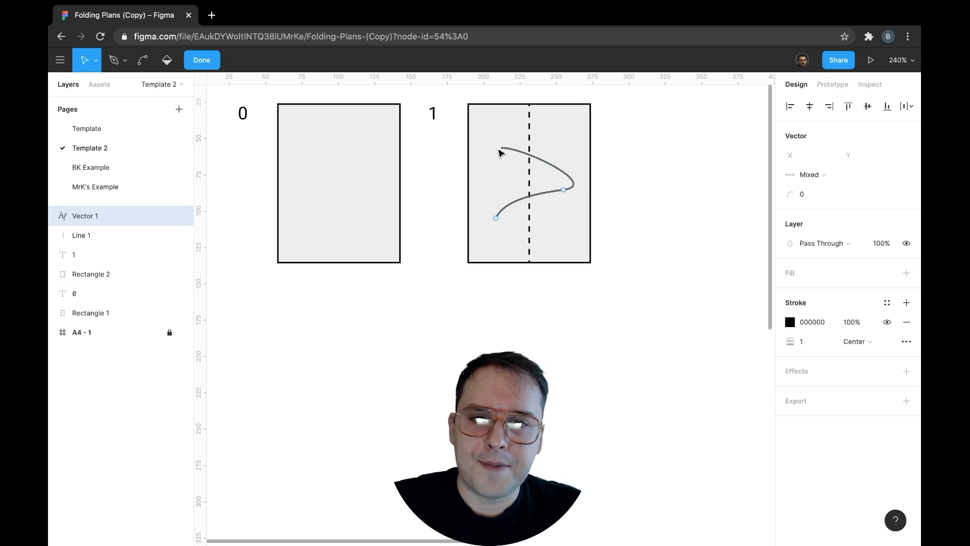
Give the curve a Triangle Arrow end cap and a stroke weight of 2.
{"action": "left_click", "coordinate": [905, 341]}
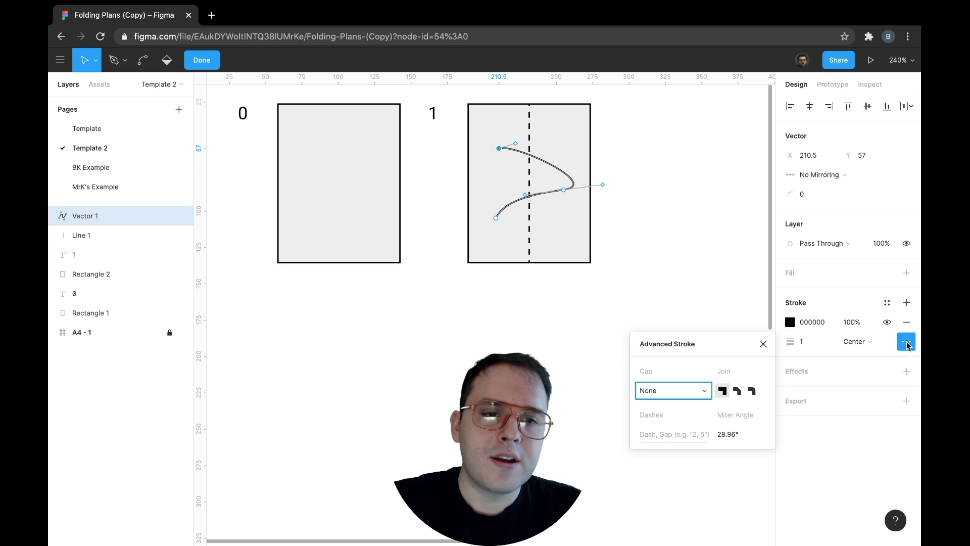
{"action": "left_click", "coordinate": [672, 390]}
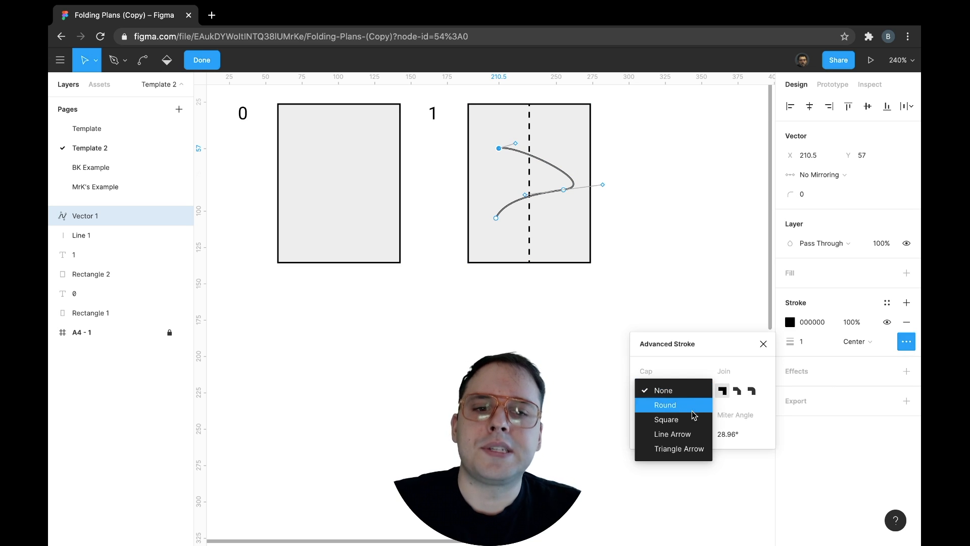
{"action": "left_click", "coordinate": [679, 448]}
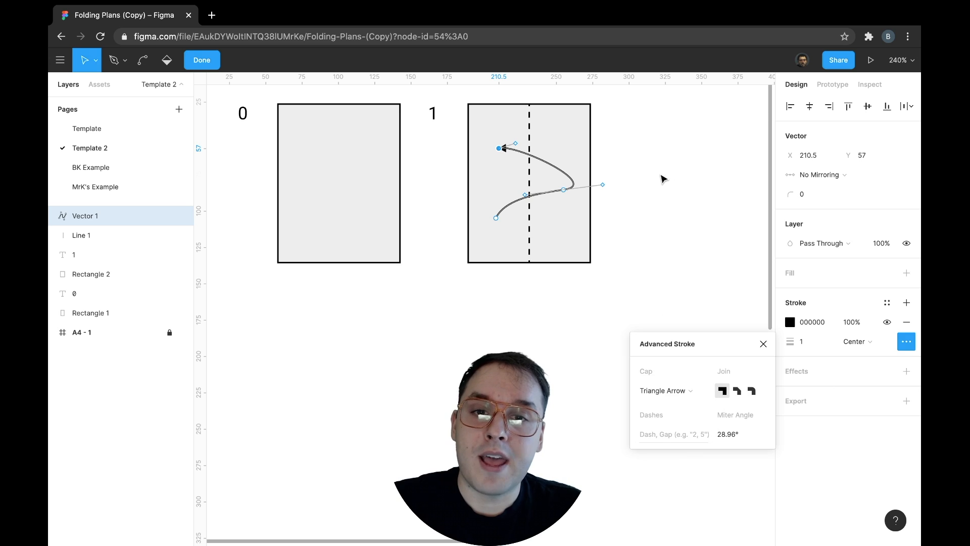
{"action": "left_click", "coordinate": [202, 60]}
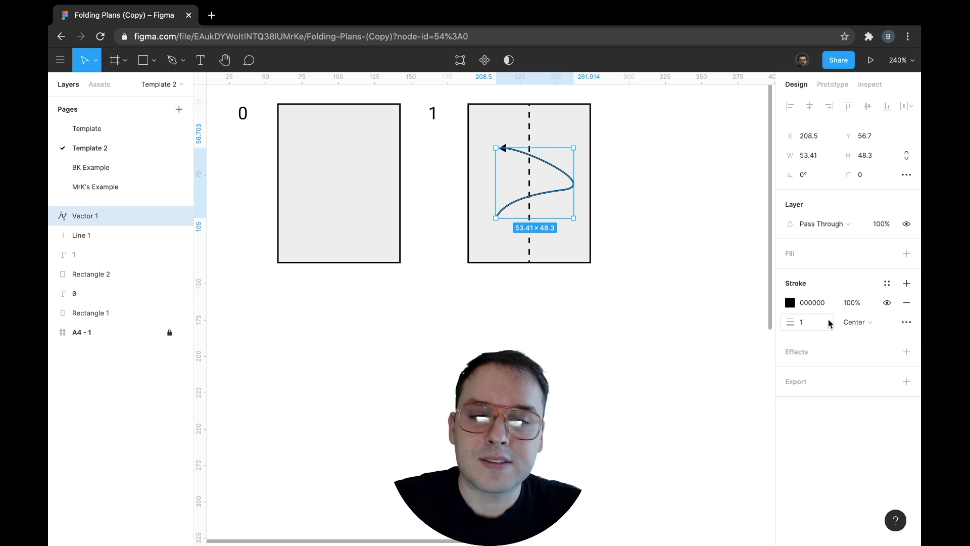
{"action": "type", "text": "2"}
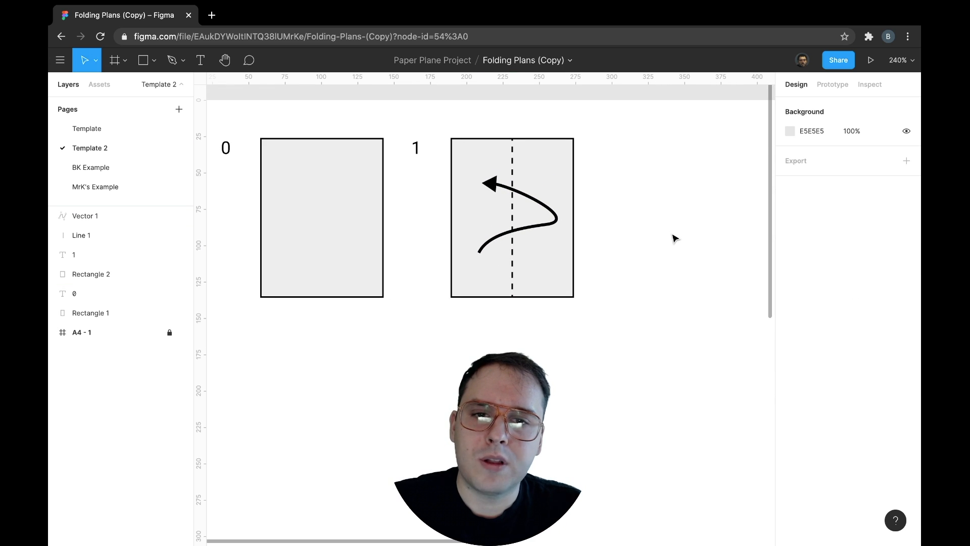
{"action": "mouse_move", "coordinate": [569, 190]}
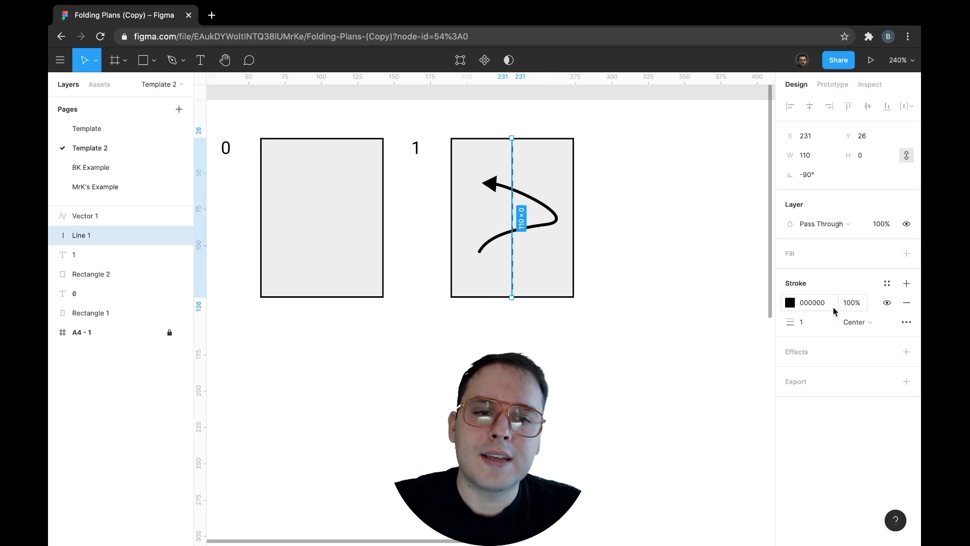
{"action": "left_click", "coordinate": [807, 322]}
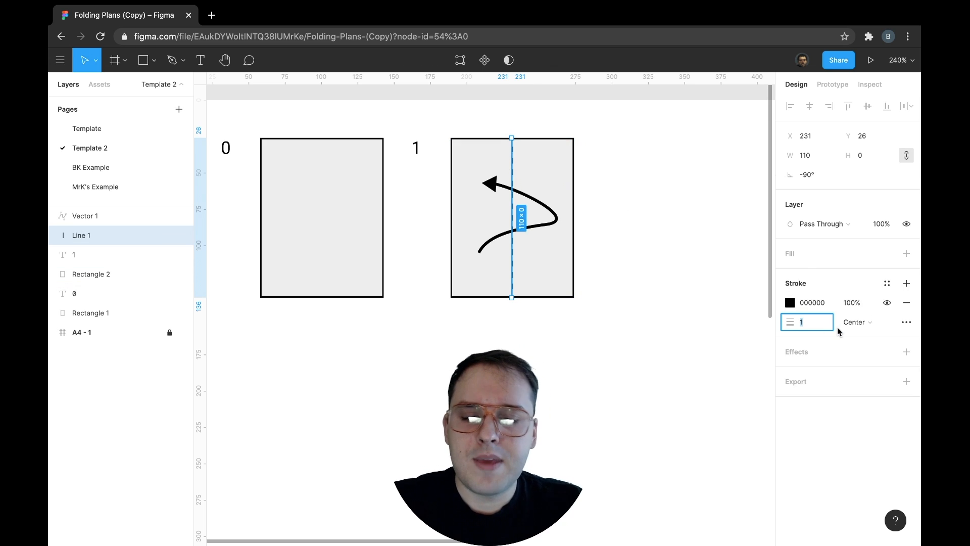
{"action": "left_click", "coordinate": [654, 275]}
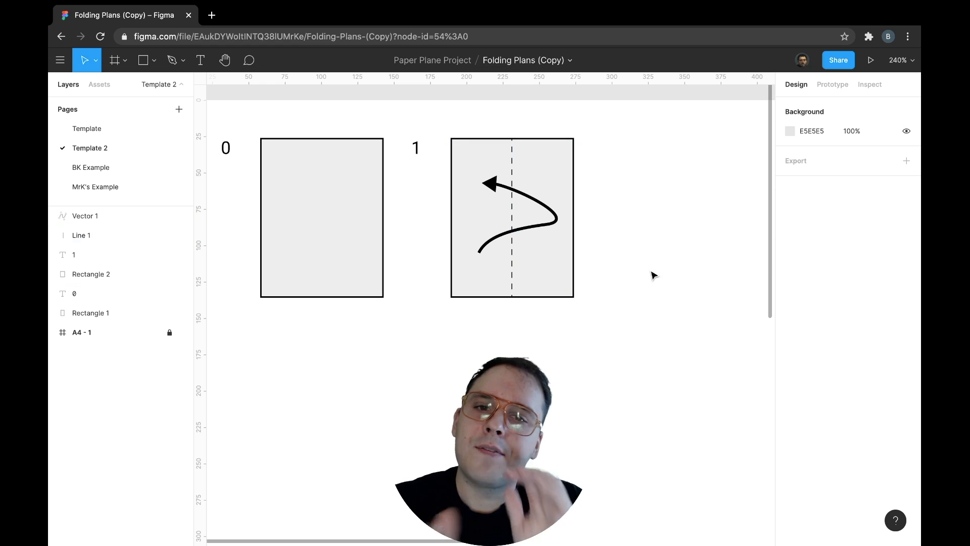